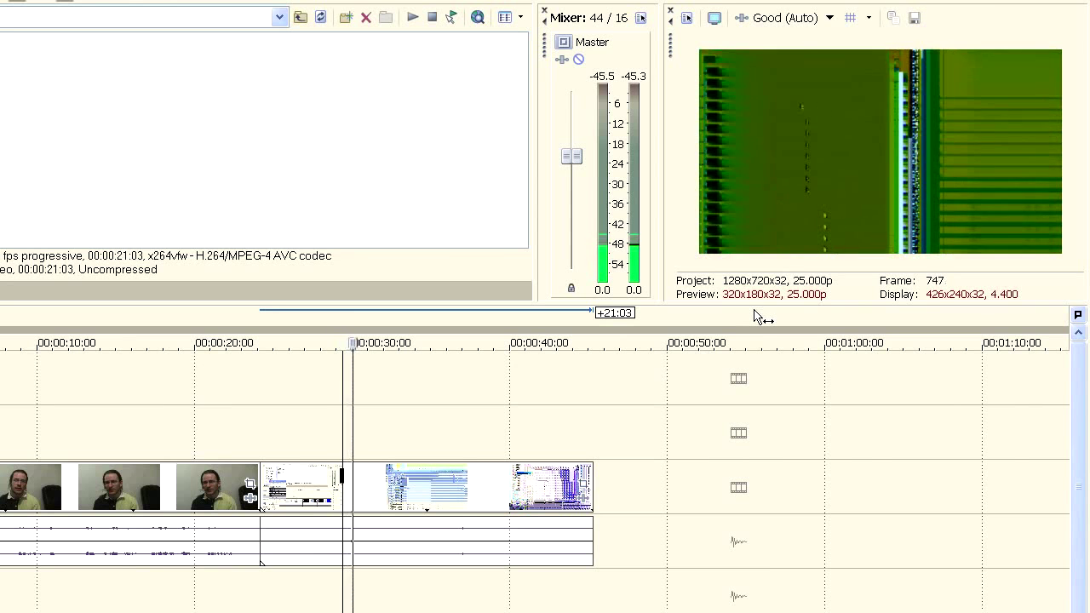
# Step: Preview the garbled screen-capture clip on the timeline and remove it, keeping the camera footage
pyautogui.click(385, 342)
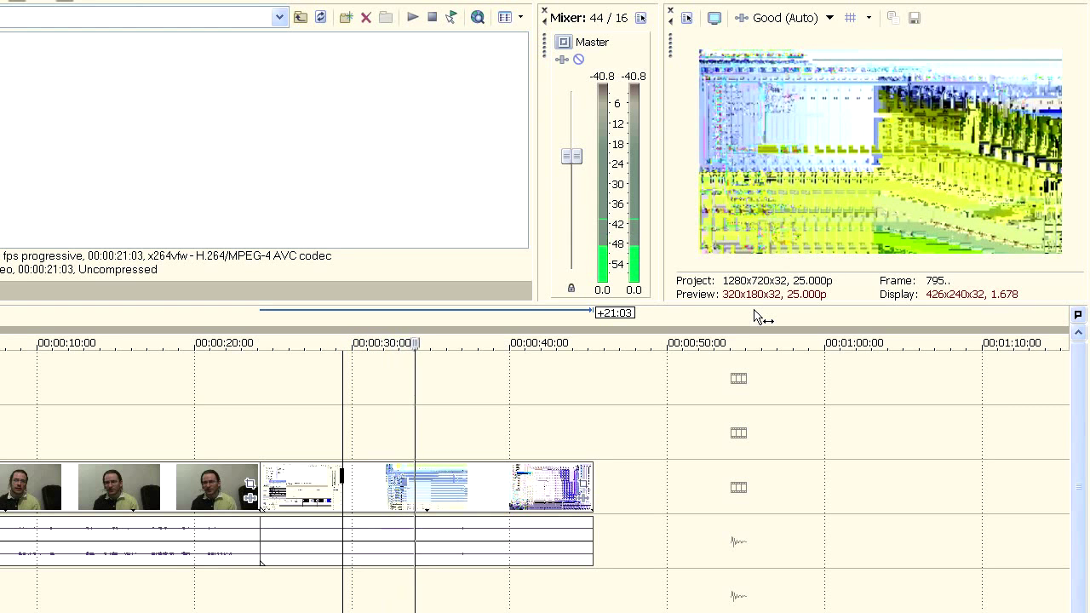
pyautogui.moveTo(416, 342); pyautogui.dragTo(432, 342)
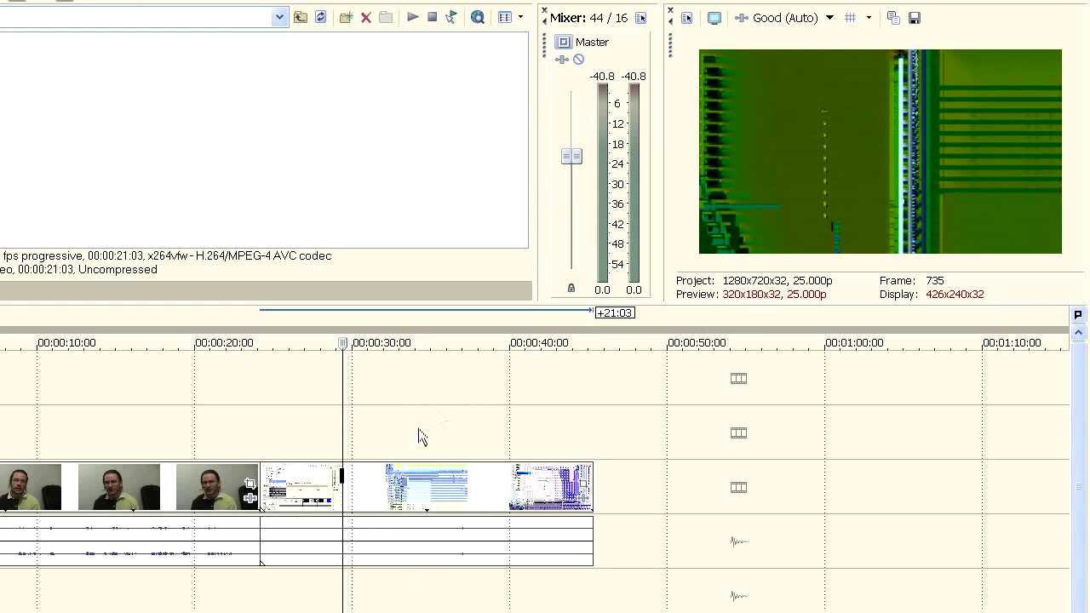
pyautogui.moveTo(416, 443)
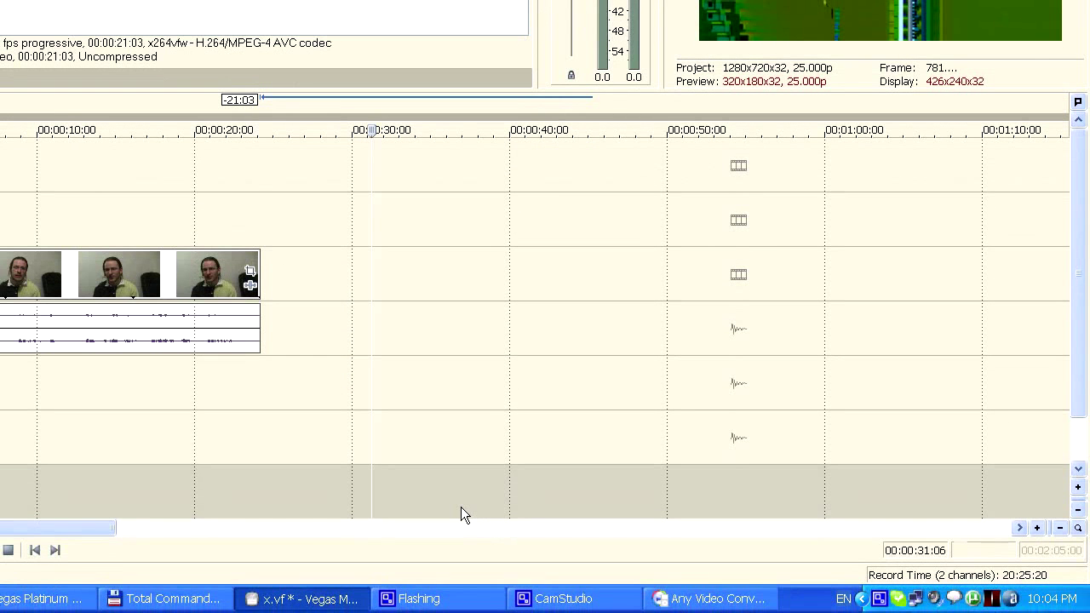
pyautogui.moveTo(461, 504)
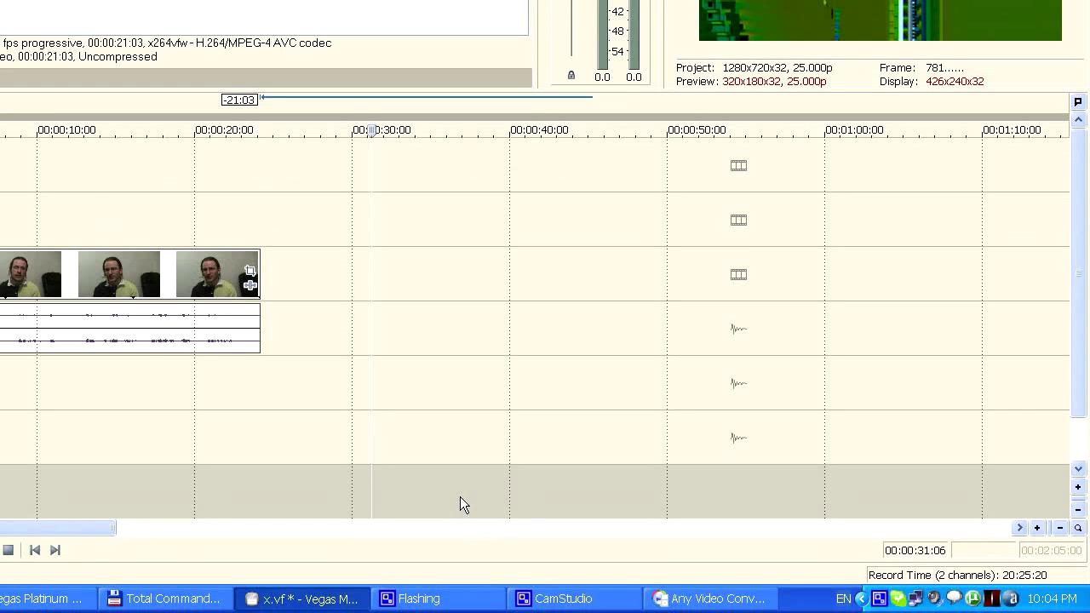
pyautogui.moveTo(562, 598)
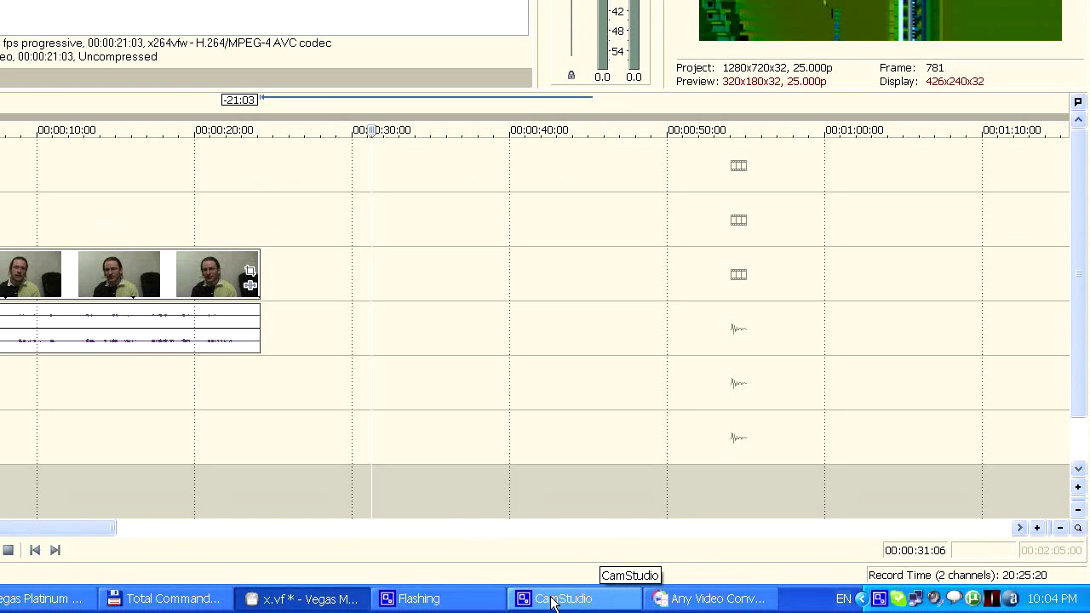
# Step: Switch to CamStudio and bring up its Video Options (quality 70, auto-adjust framerate)
pyautogui.click(564, 598)
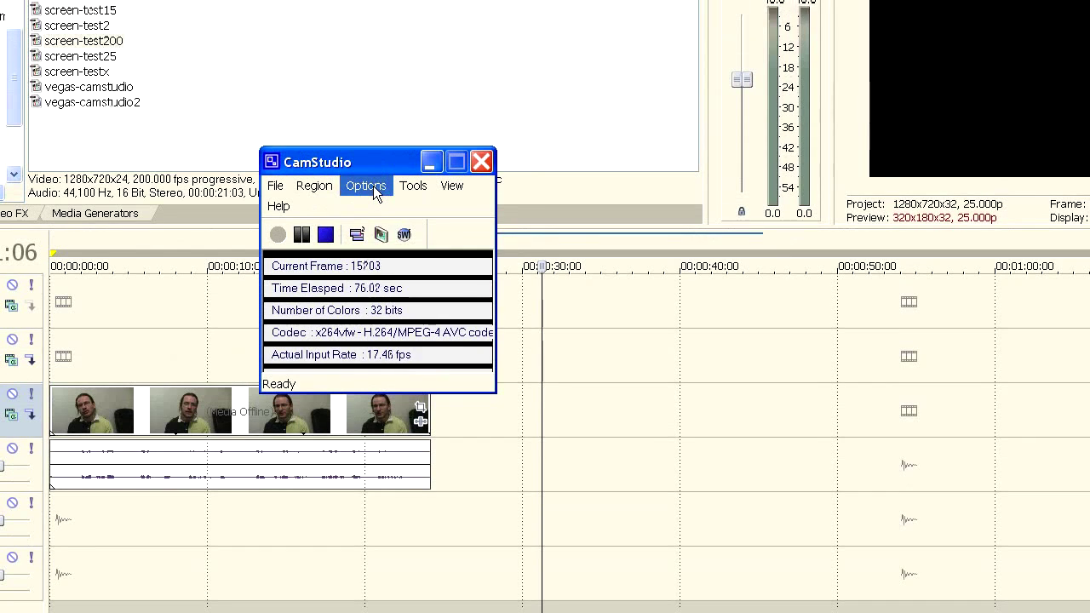
pyautogui.click(365, 185)
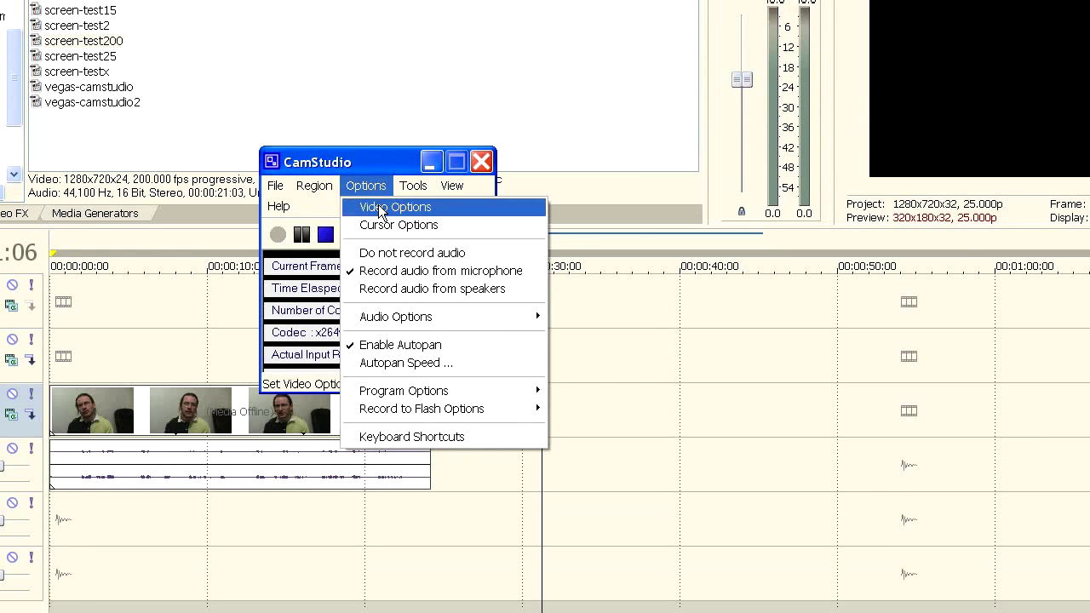
pyautogui.click(395, 208)
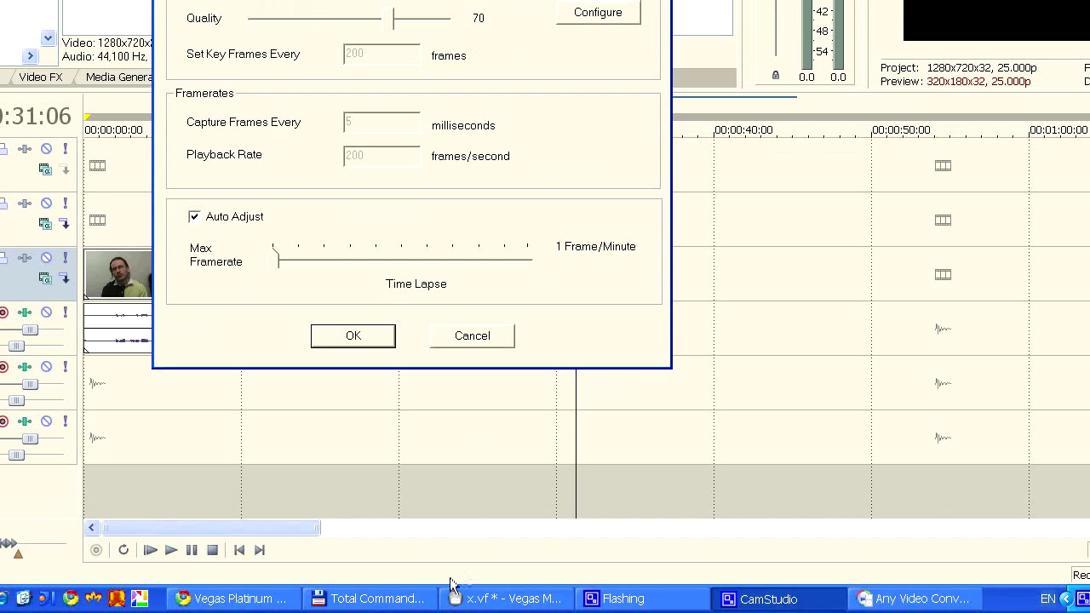
# Step: Play screen-test200.avi in MPC-HC, review the Output renderer (Haali) and cancel without changes
pyautogui.click(374, 598)
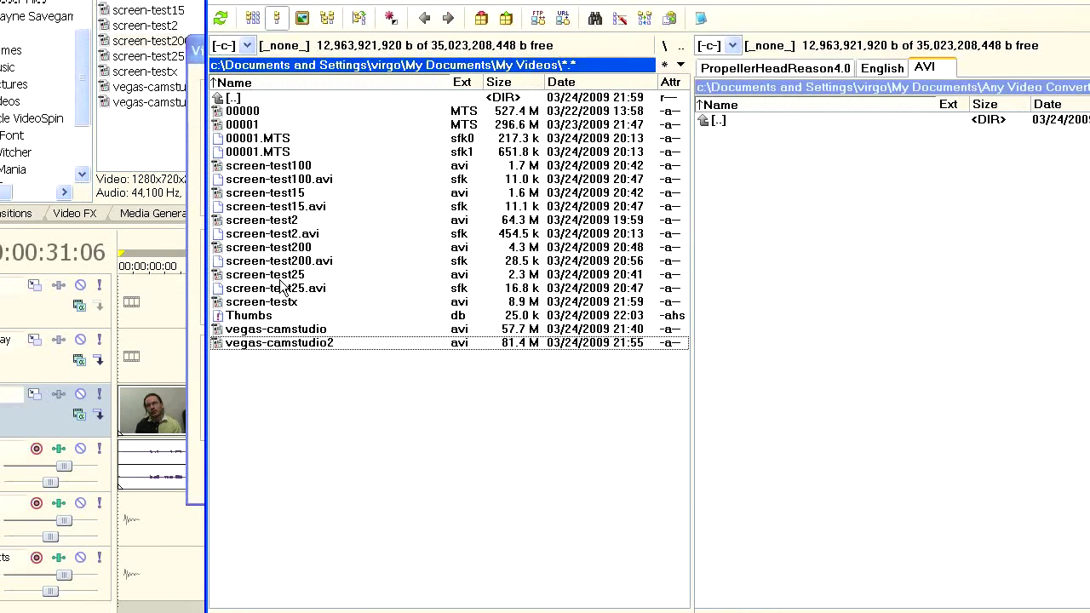
pyautogui.moveTo(293, 257)
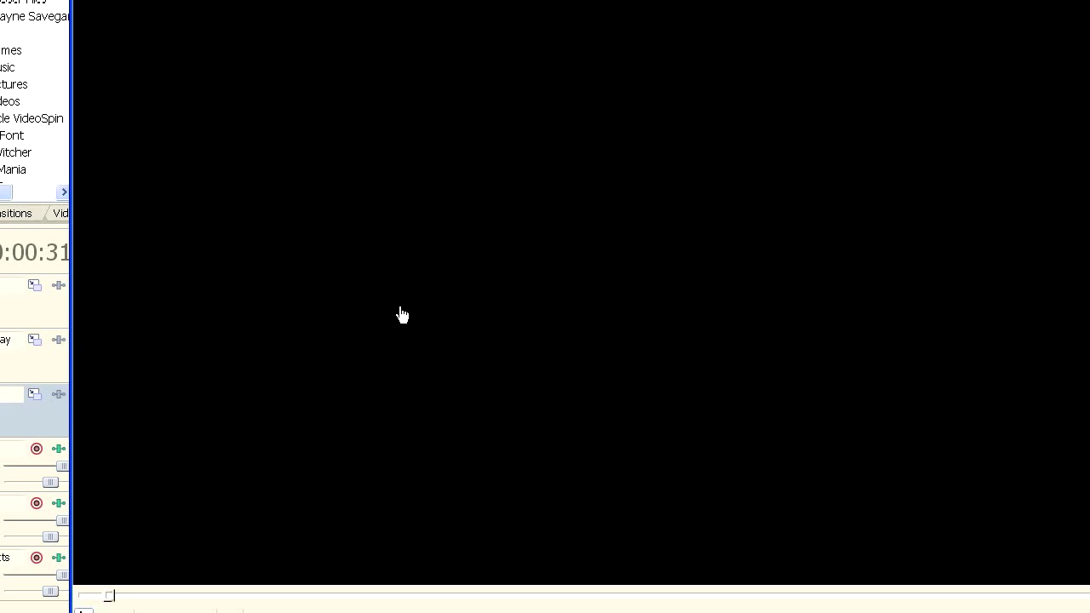
pyautogui.click(255, 103)
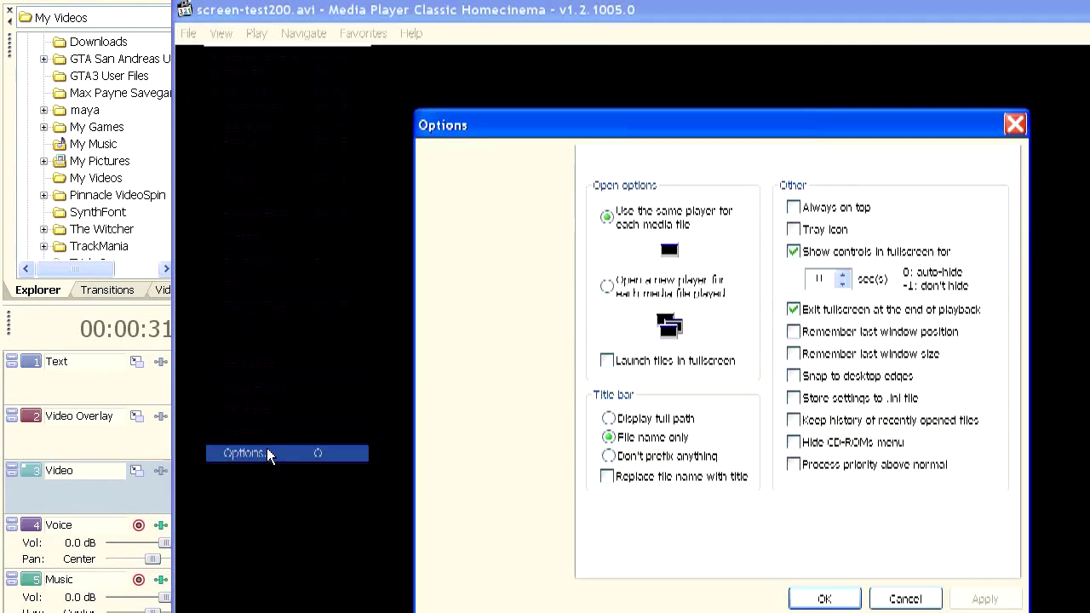
pyautogui.click(479, 274)
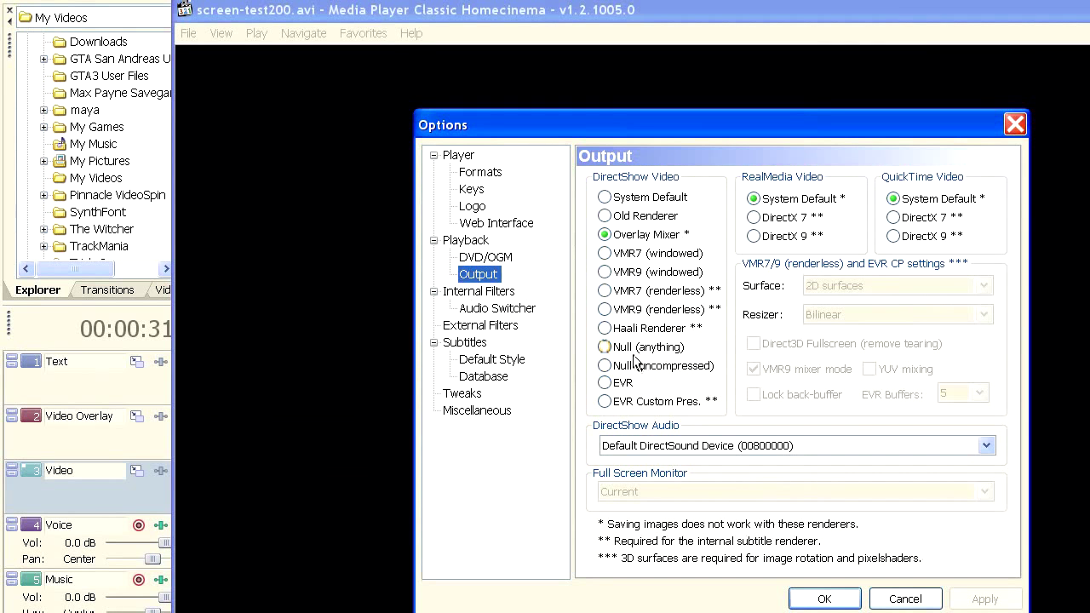
pyautogui.click(604, 327)
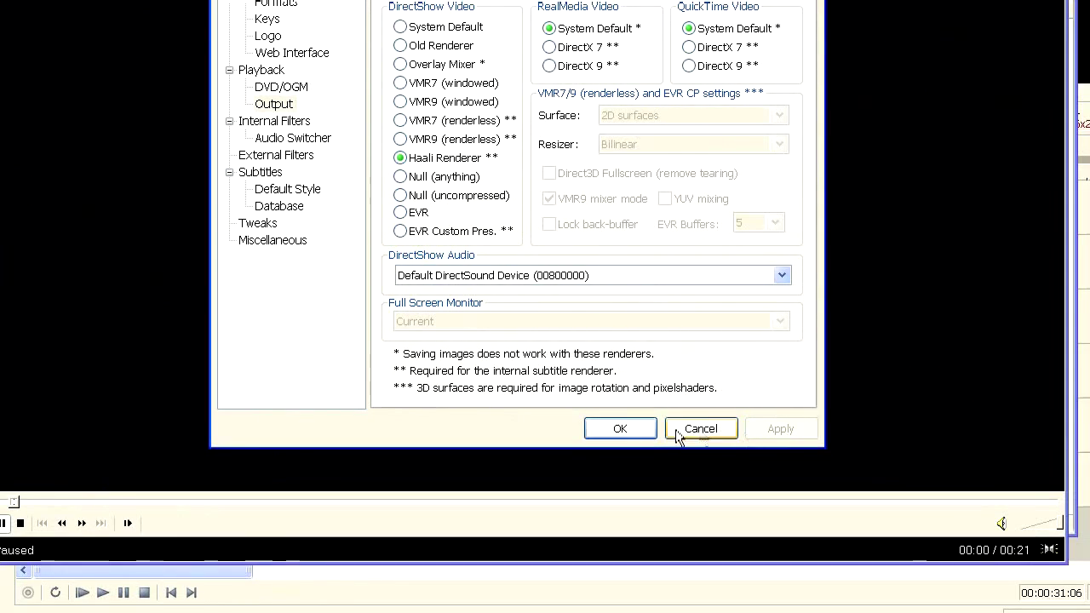
pyautogui.click(700, 429)
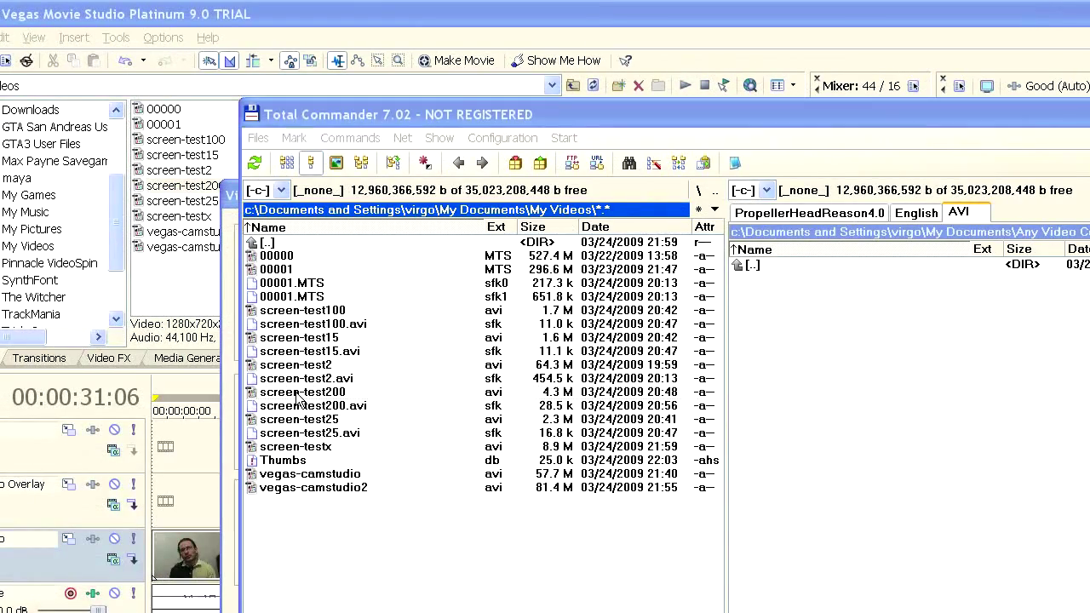
pyautogui.doubleClick(303, 392)
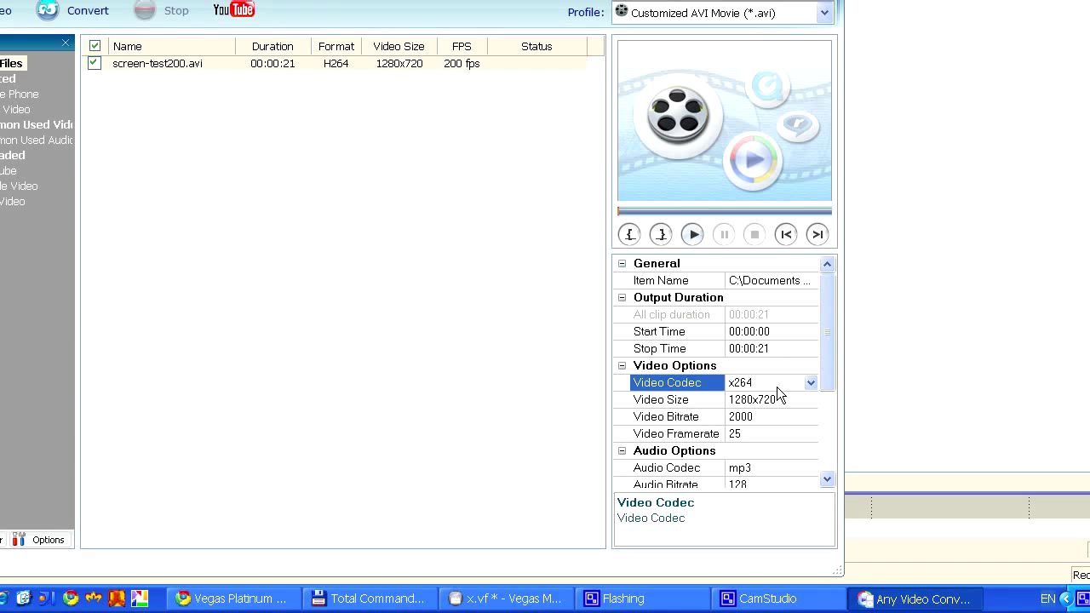
pyautogui.moveTo(729, 385)
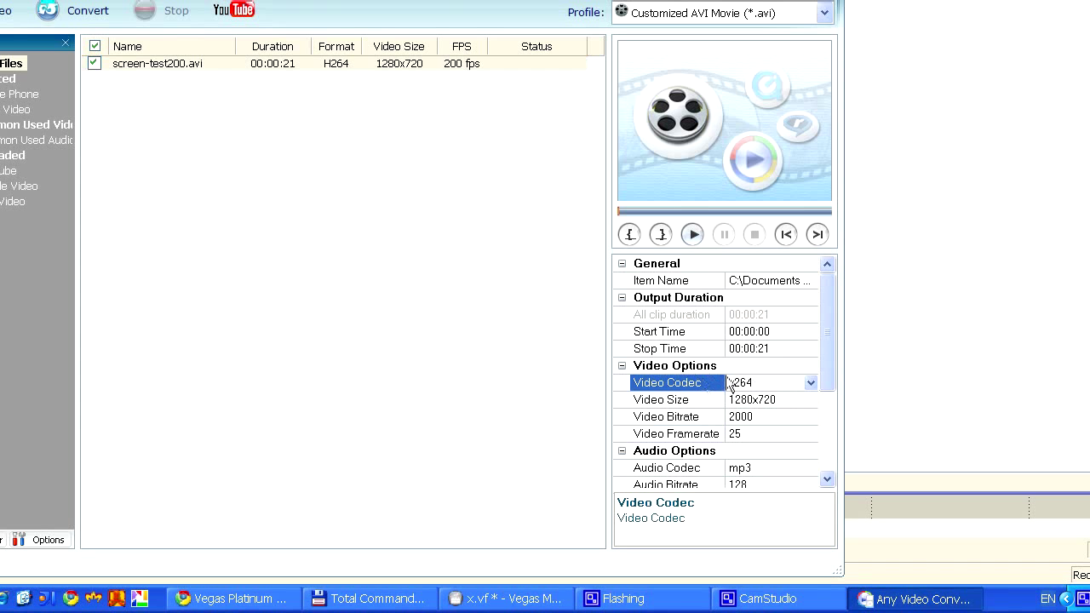
# Step: Confirm x264 video codec and keep 1280x720 as the output size for the conversion
pyautogui.click(668, 398)
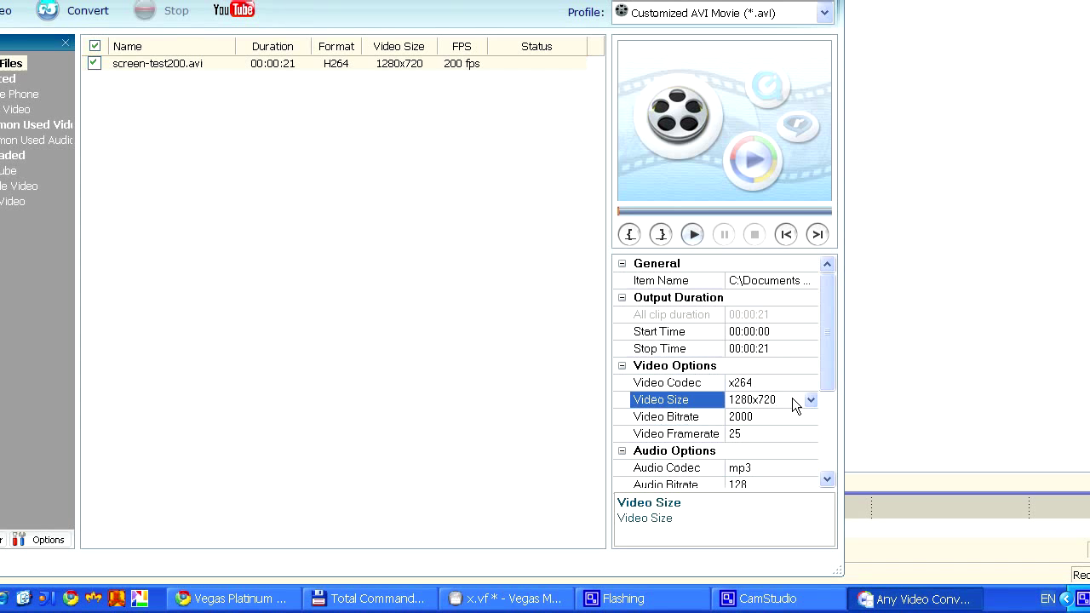
pyautogui.moveTo(799, 419)
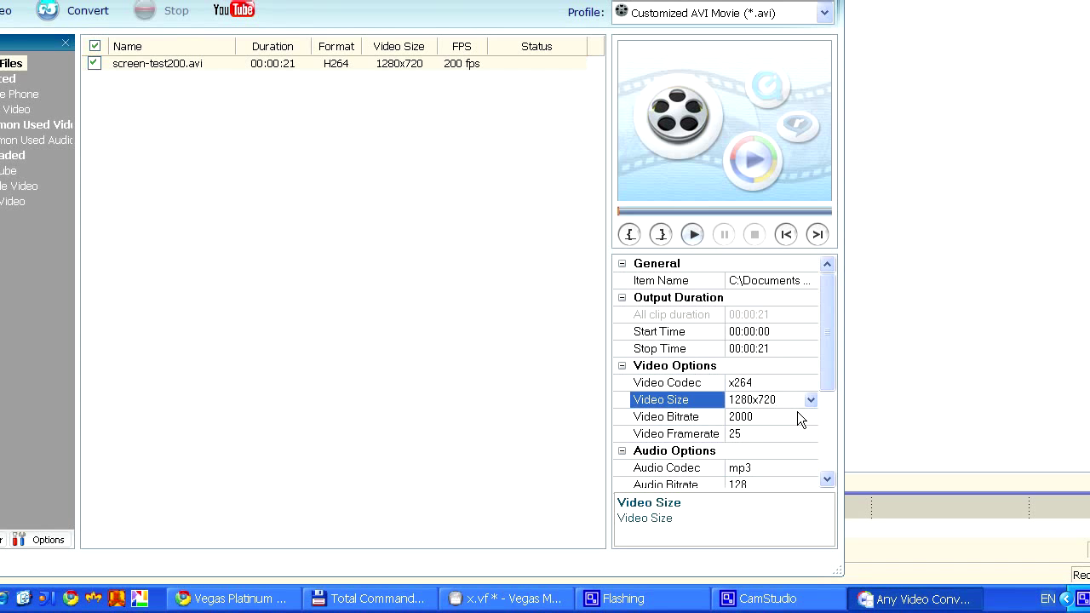
pyautogui.moveTo(797, 405)
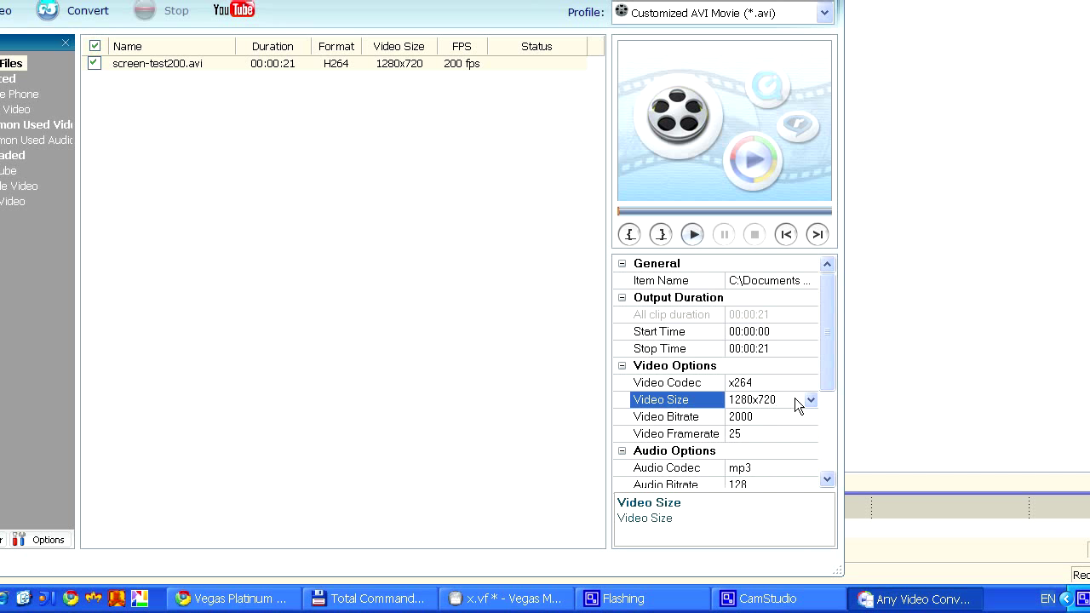
pyautogui.click(769, 398)
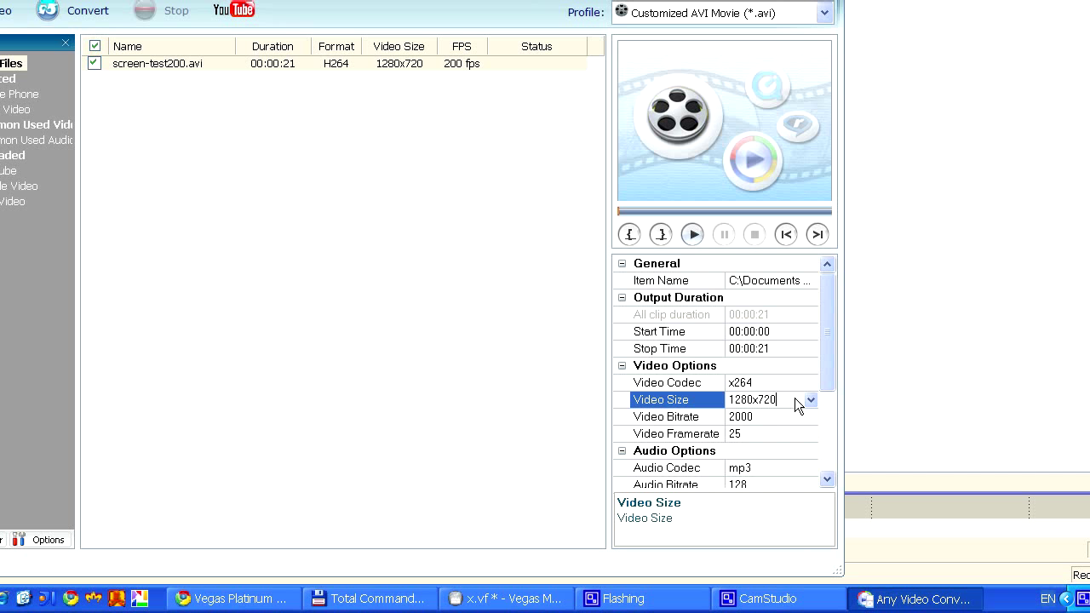
pyautogui.click(668, 416)
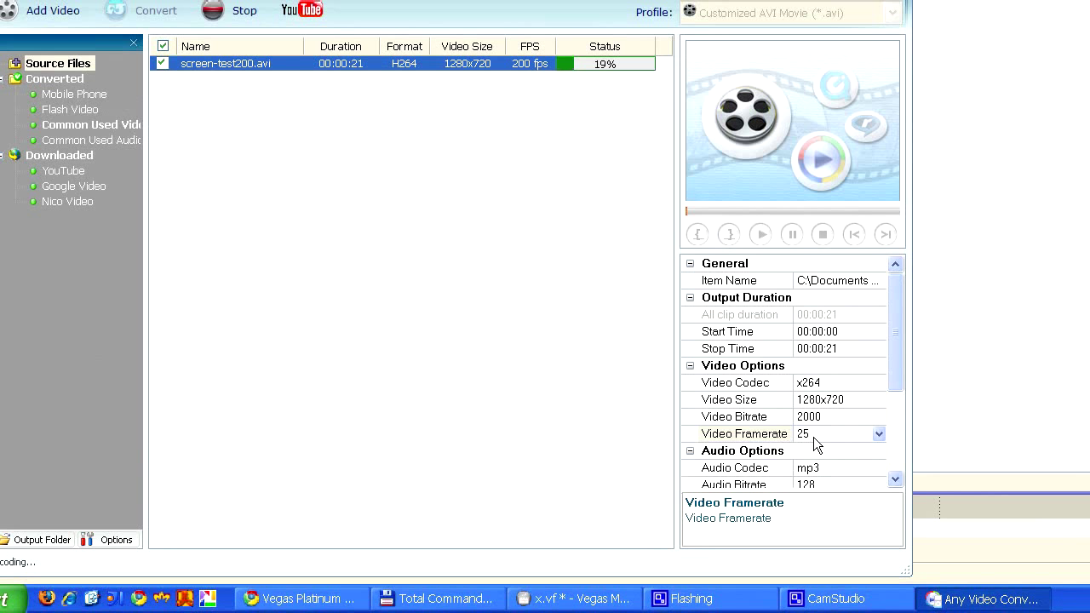
pyautogui.moveTo(773, 415)
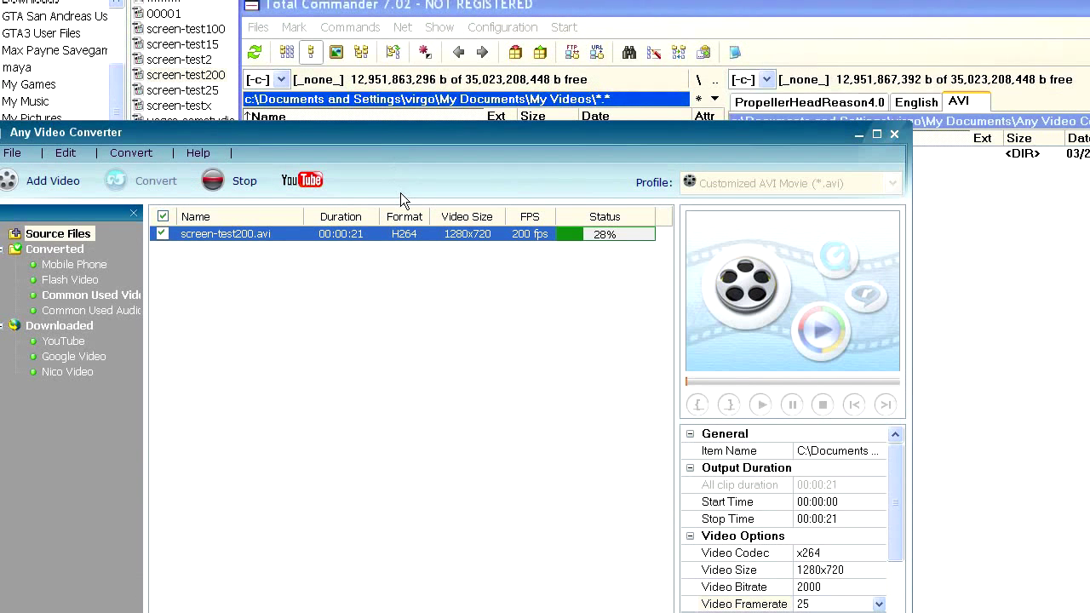
pyautogui.moveTo(418, 242)
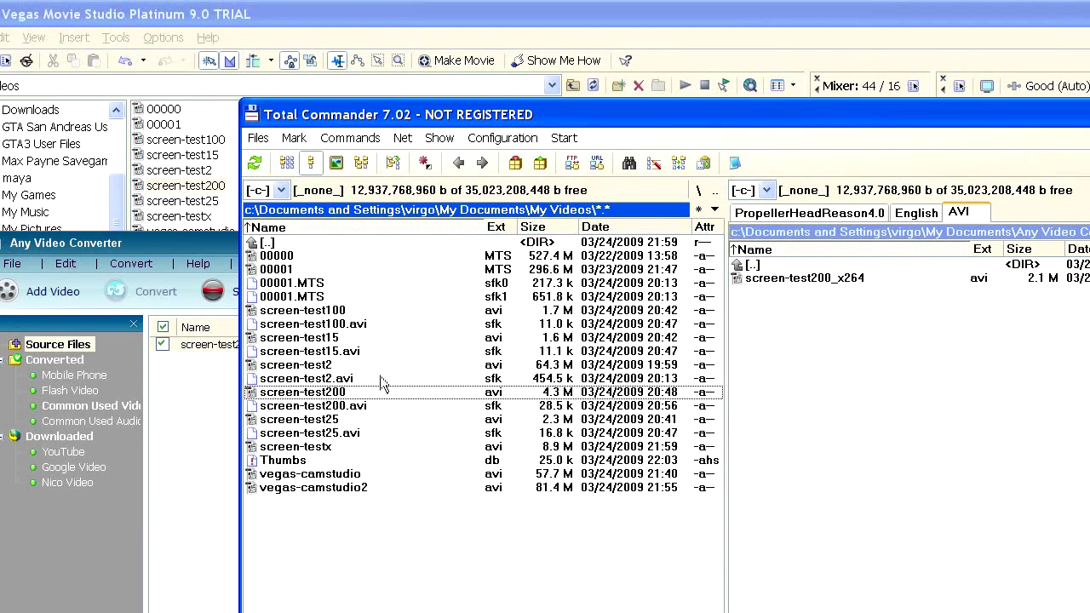
pyautogui.moveTo(331, 429)
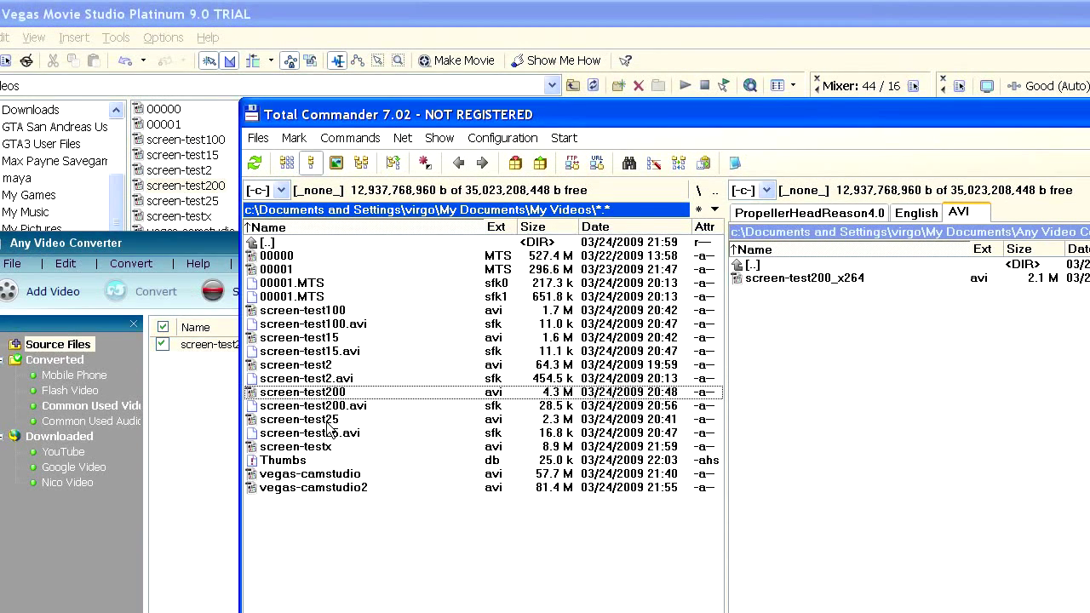
# Step: Check screen-test200_x264.avi in the output folder, return to the converter and decline the upgrade offer
pyautogui.click(298, 419)
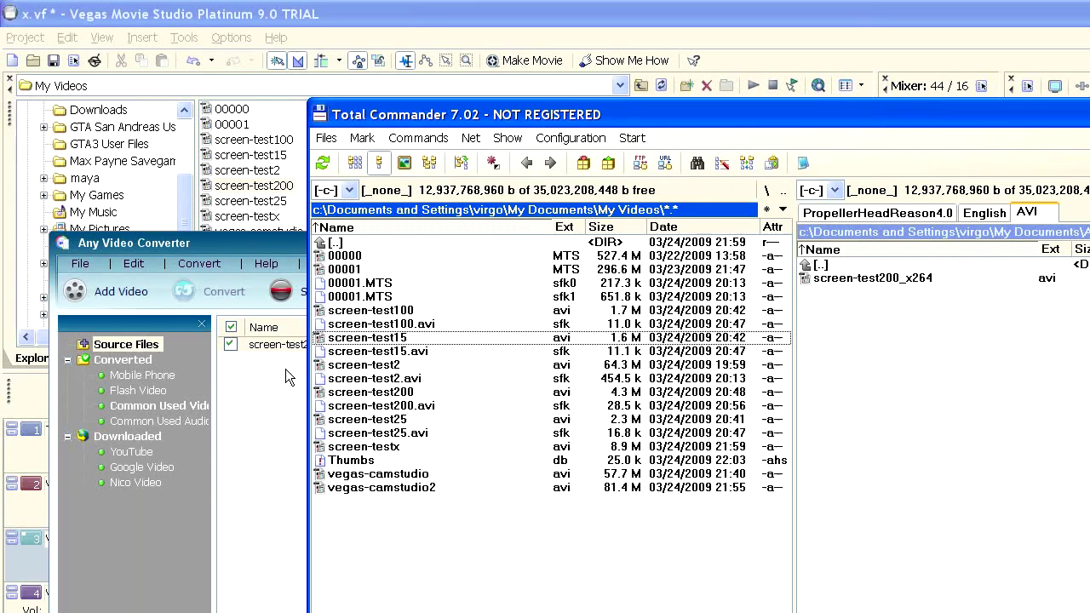
pyautogui.click(230, 344)
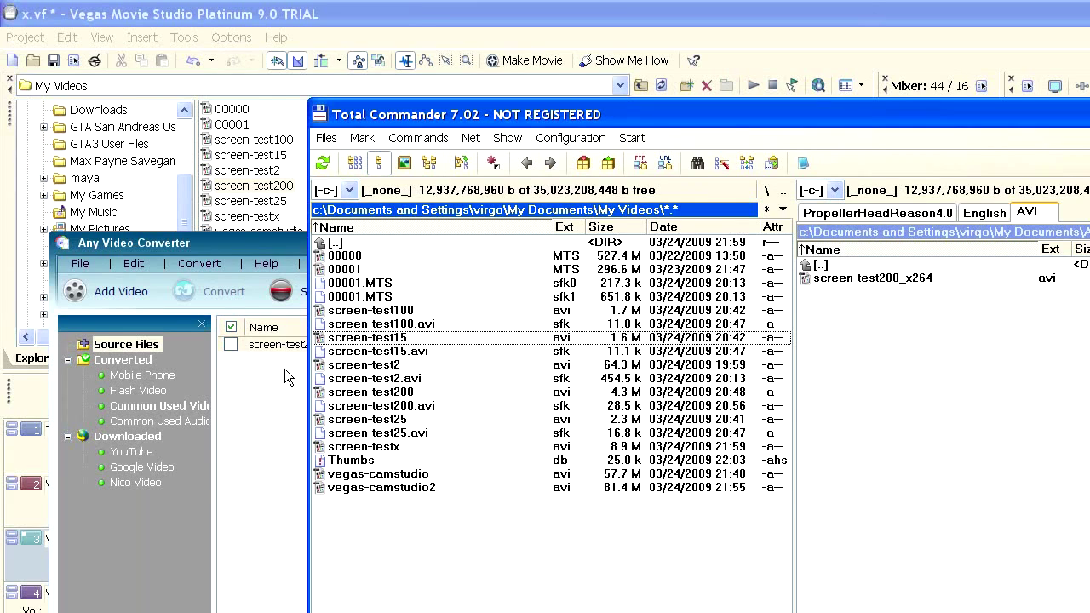
pyautogui.click(225, 291)
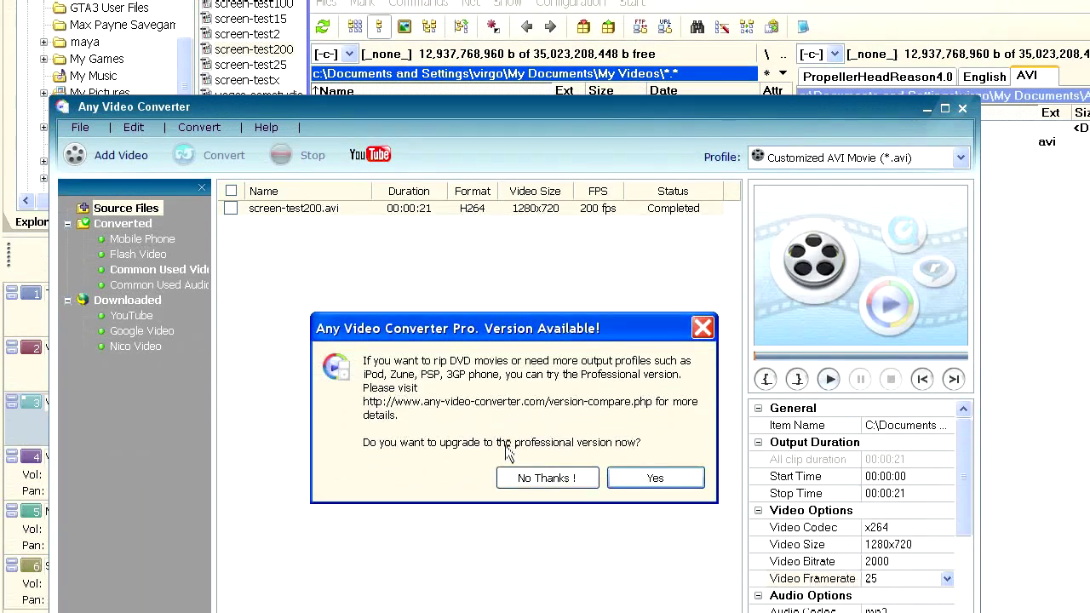
pyautogui.click(547, 477)
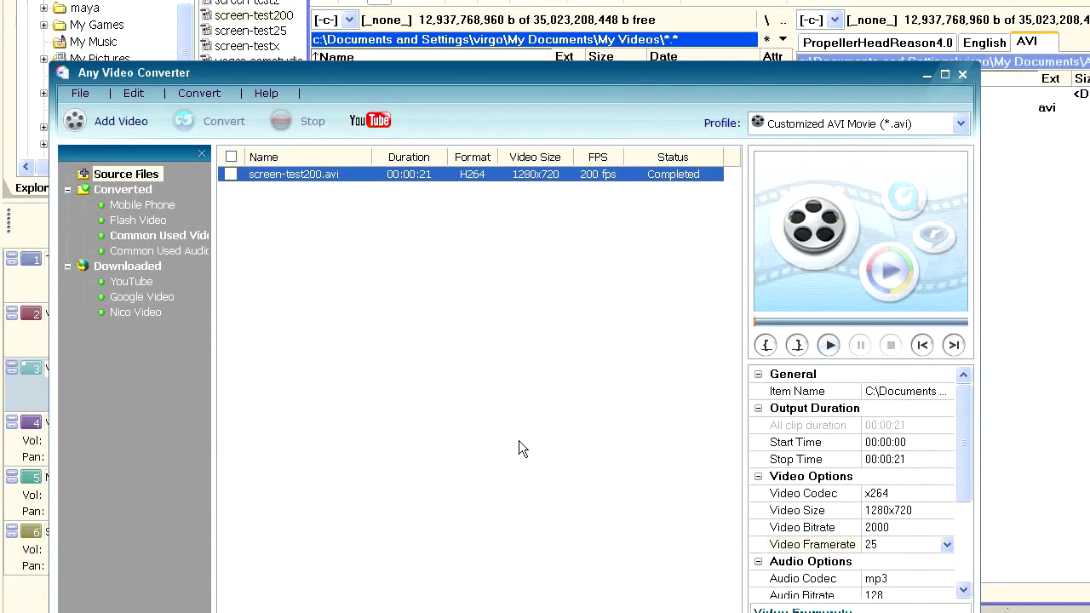
pyautogui.moveTo(514, 418)
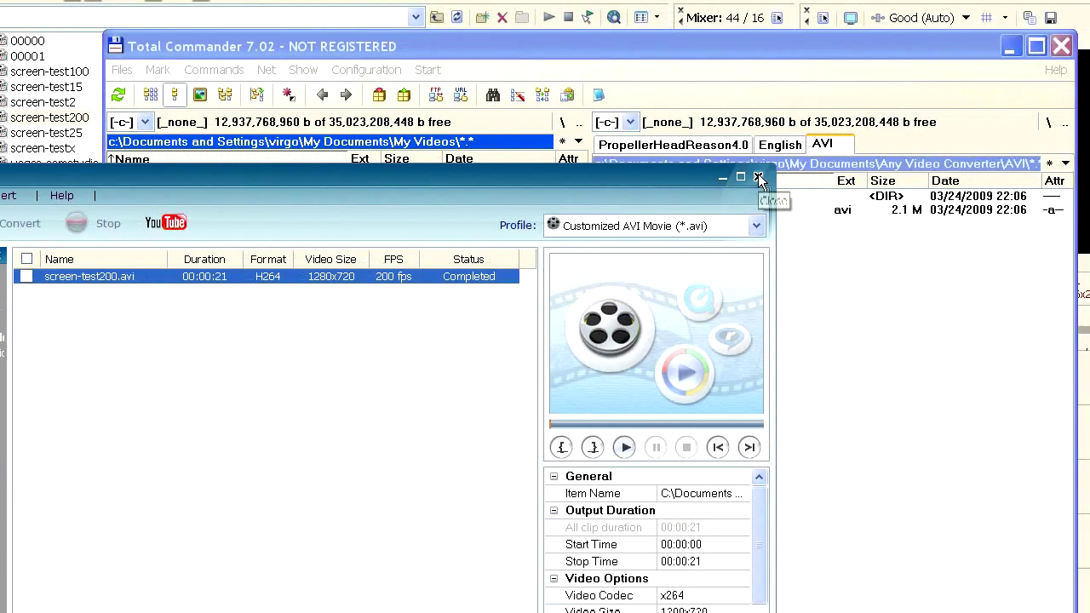
# Step: Close Any Video Converter and preview the converted screen-test200_x264 clip after the camera footage
pyautogui.click(756, 177)
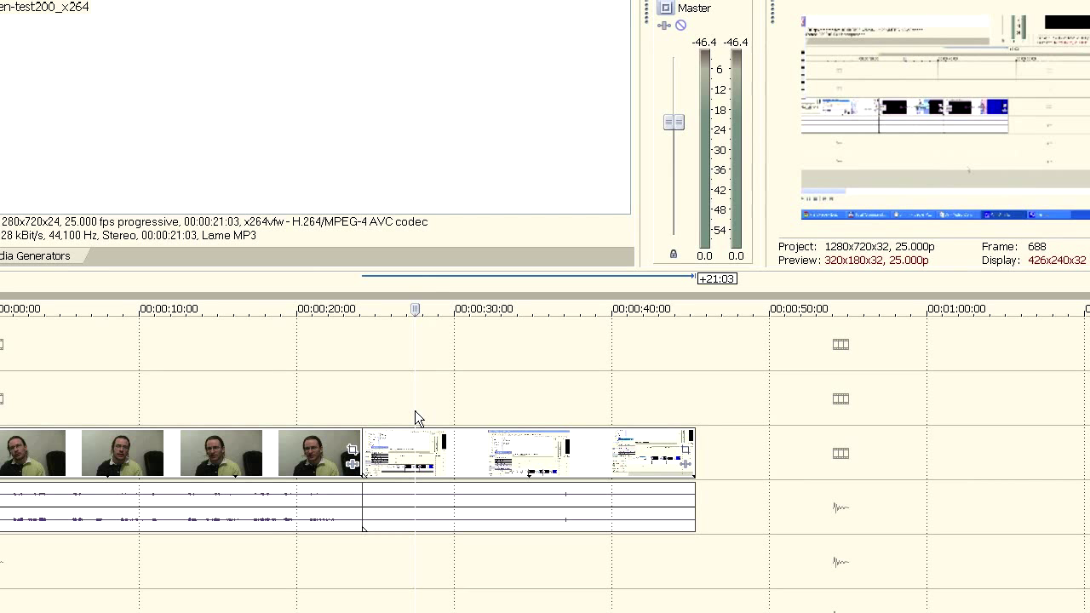
pyautogui.click(416, 308)
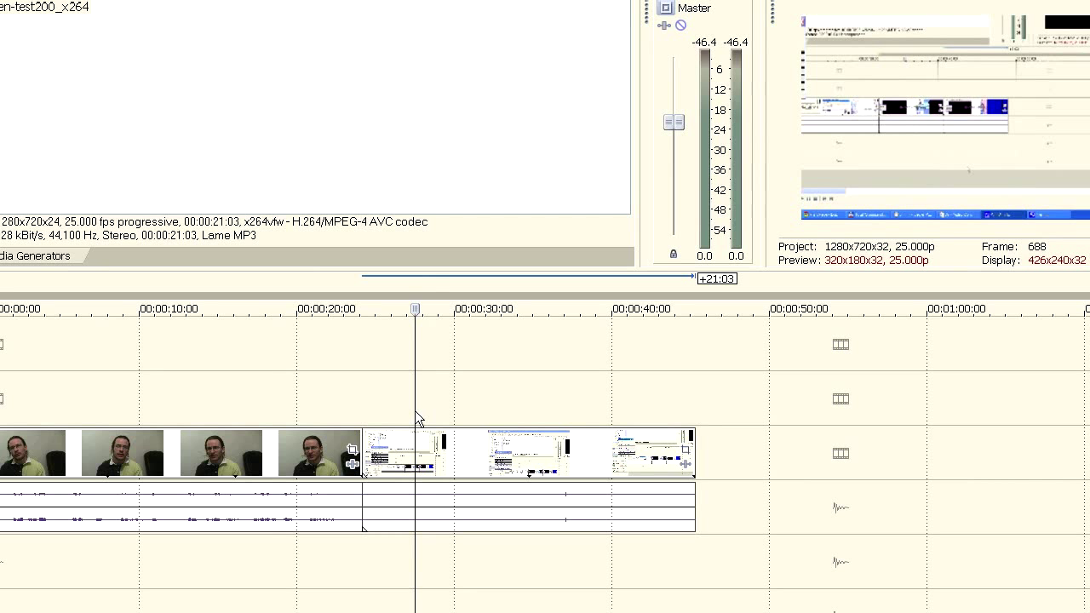